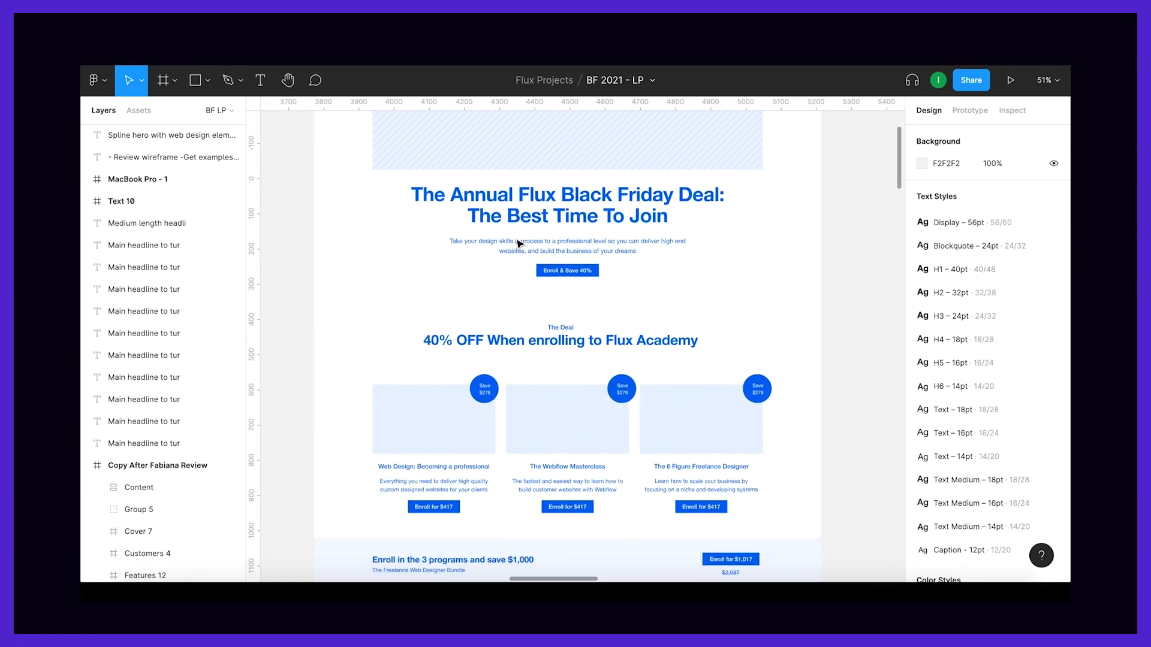
Step: Scroll down through the Figma mockup to review its lower sections
{"action": "scroll", "scroll_direction": "down", "scroll_amount": 3}
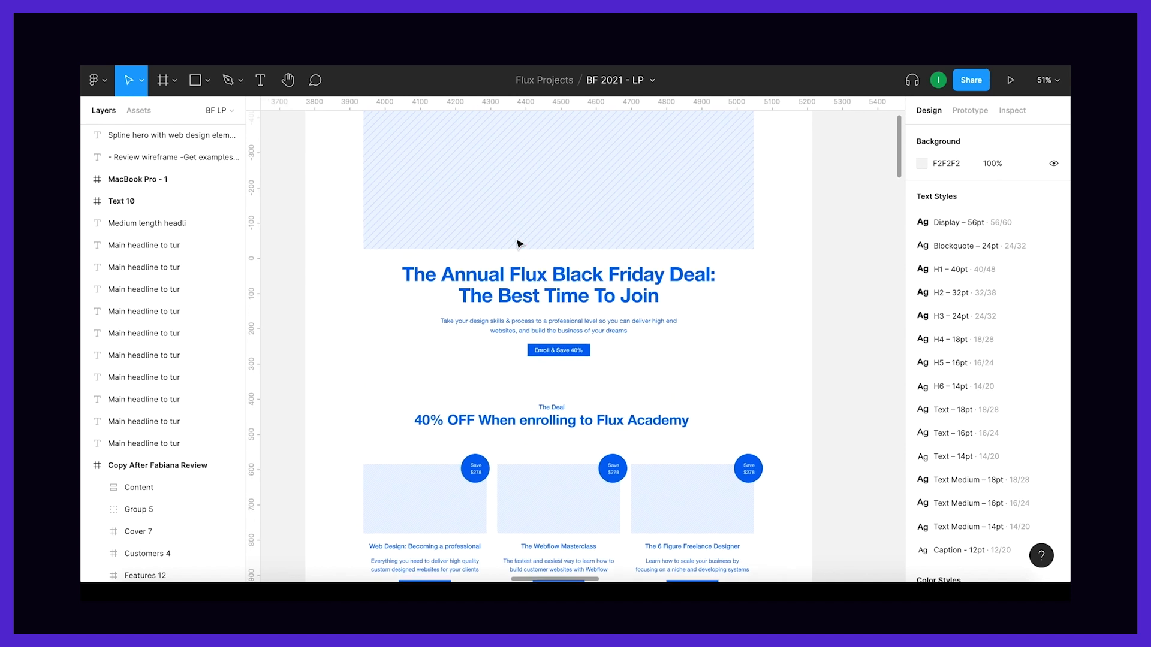
{"action": "scroll", "scroll_direction": "down", "scroll_amount": 3}
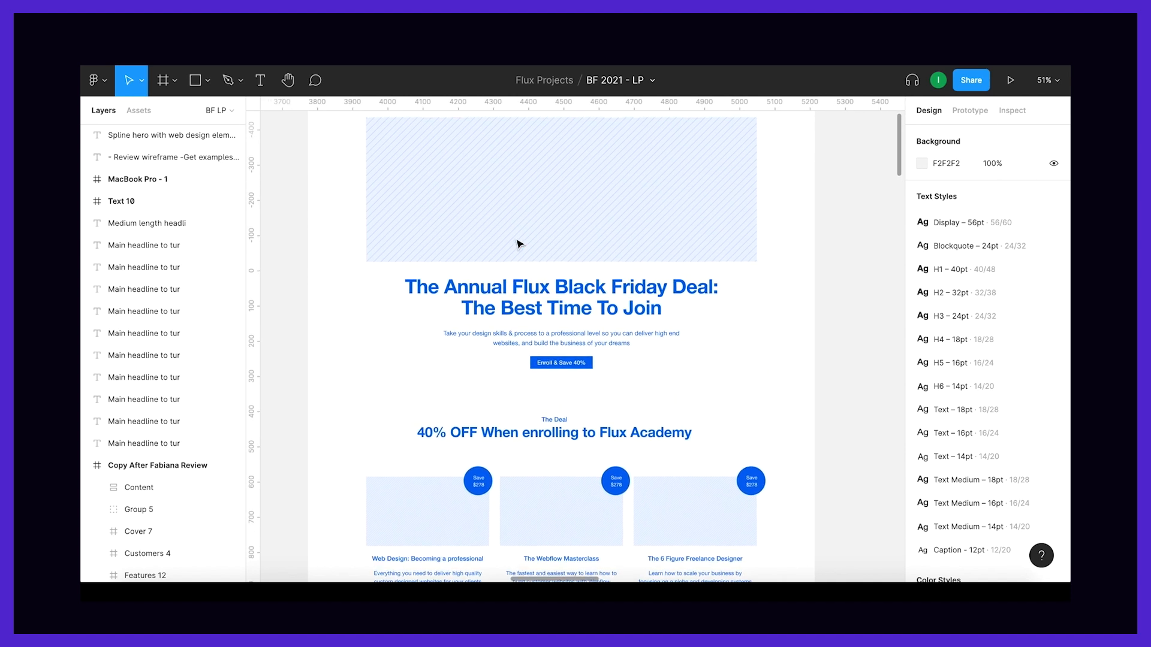
{"action": "scroll", "scroll_direction": "down", "scroll_amount": 3}
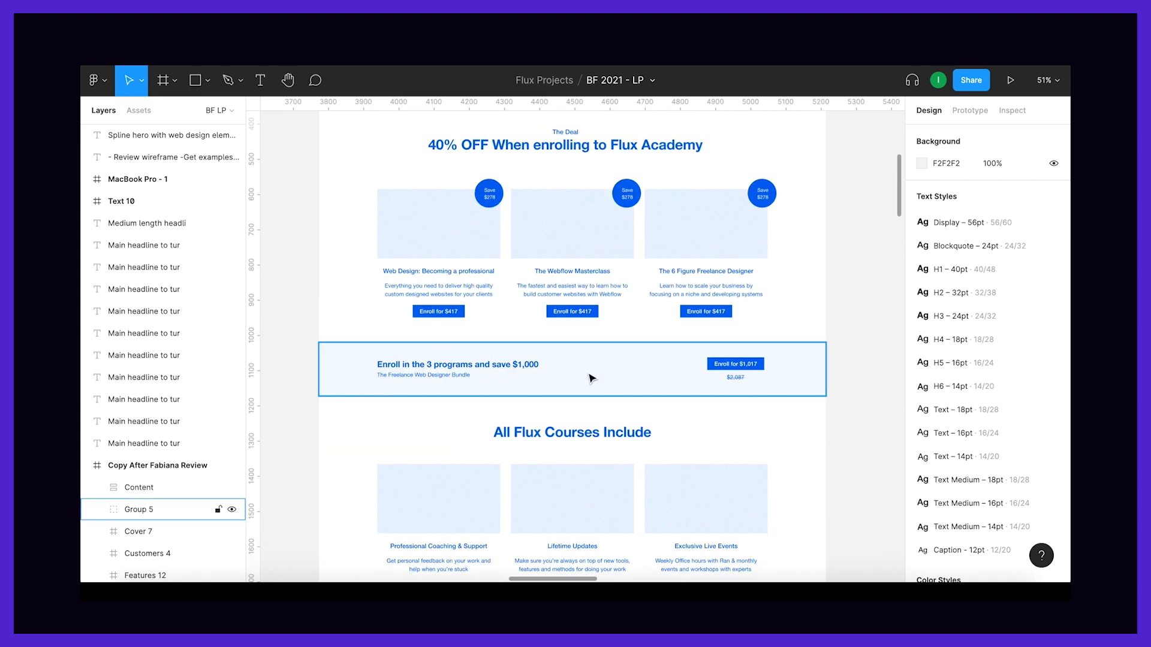
{"action": "scroll", "scroll_direction": "down", "scroll_amount": 3}
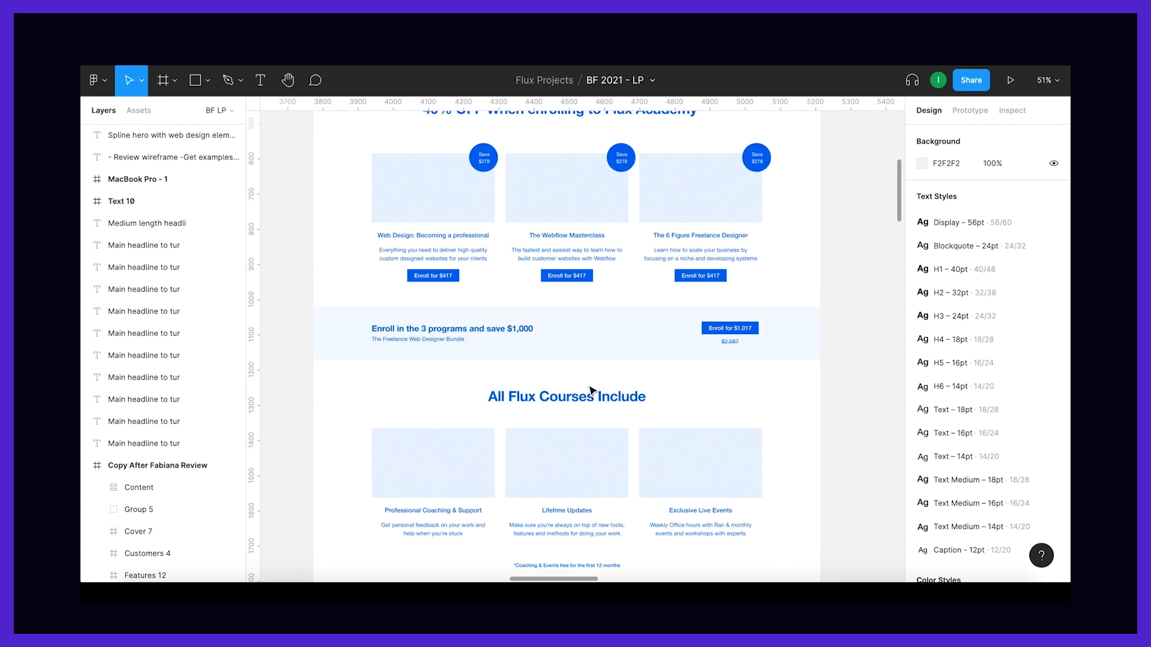
{"action": "scroll", "scroll_direction": "down", "scroll_amount": 3}
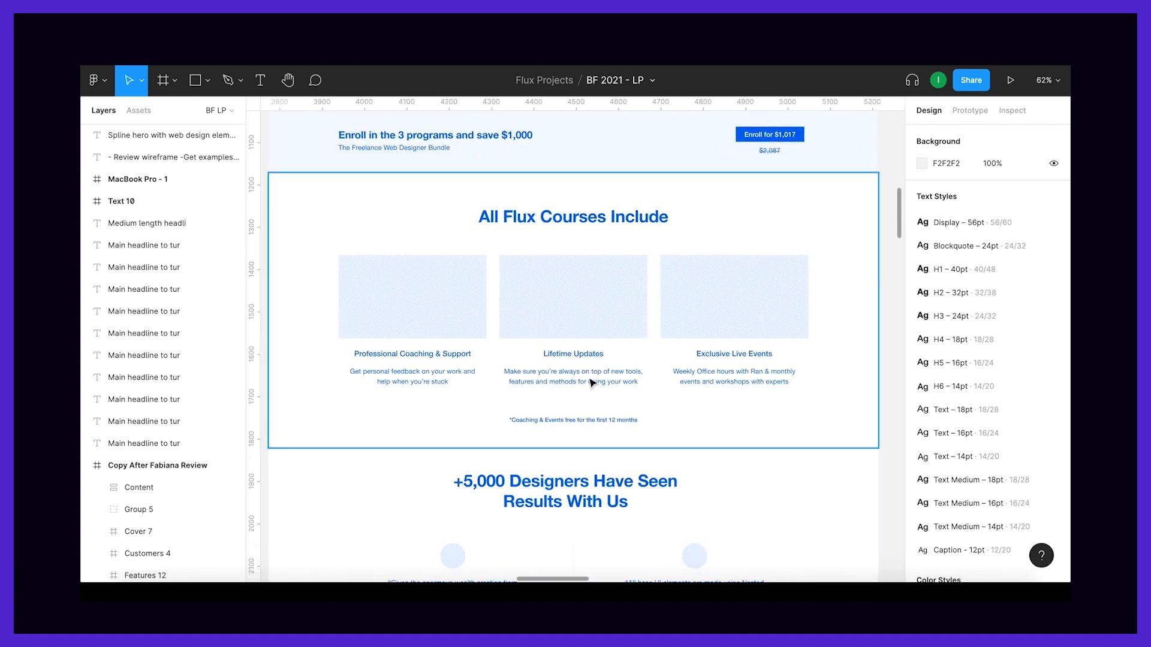
Step: Switch to the live Flux Academy site and view the Web Design Pro course page
{"action": "left_click", "coordinate": [1011, 81]}
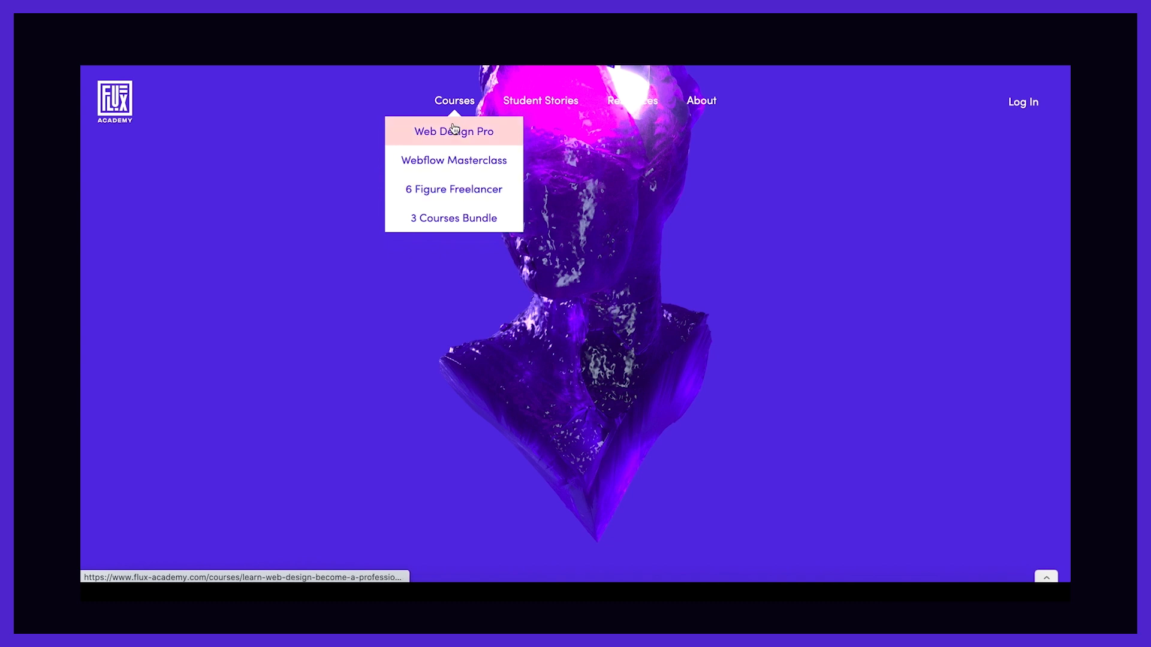
{"action": "left_click", "coordinate": [453, 132]}
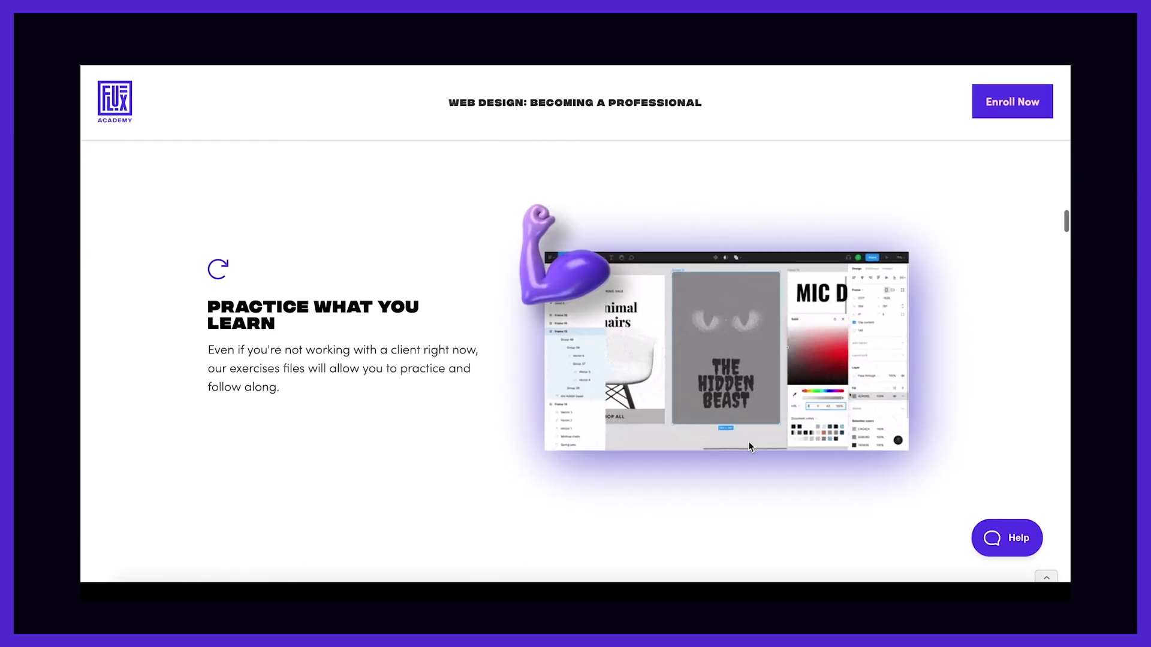
{"action": "scroll", "scroll_direction": "down", "scroll_amount": 3}
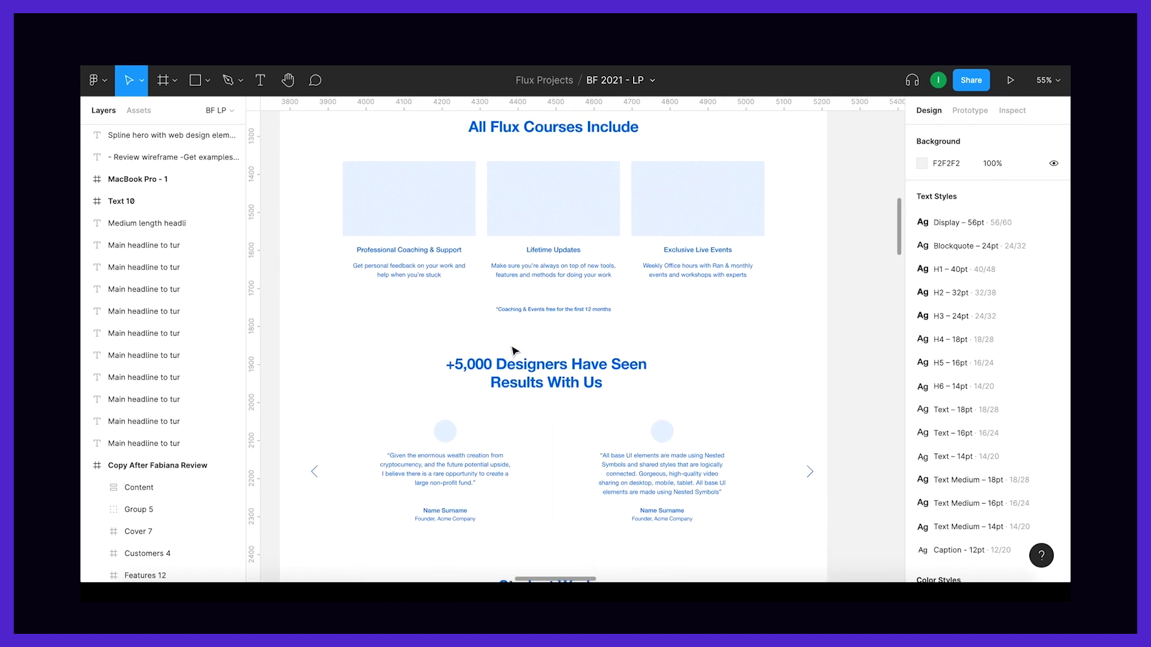
Step: Review the mockup's course sections, then return to the live course page's What You'll Learn chapter list
{"action": "scroll", "scroll_direction": "down", "scroll_amount": 3}
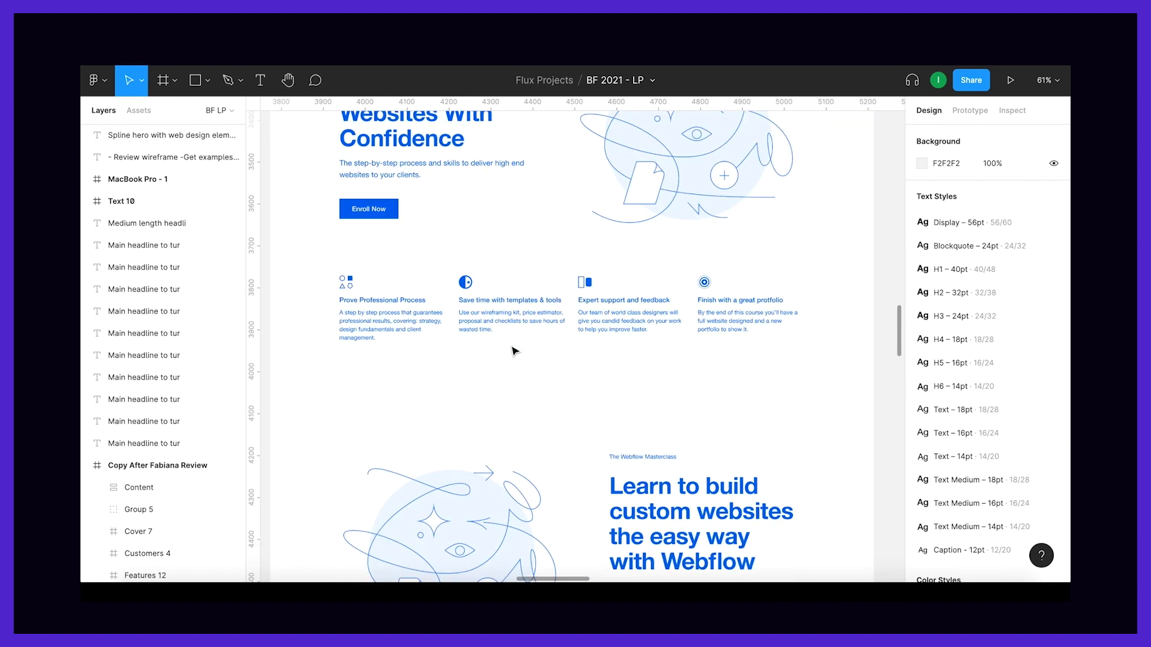
{"action": "scroll", "scroll_direction": "down", "scroll_amount": 3}
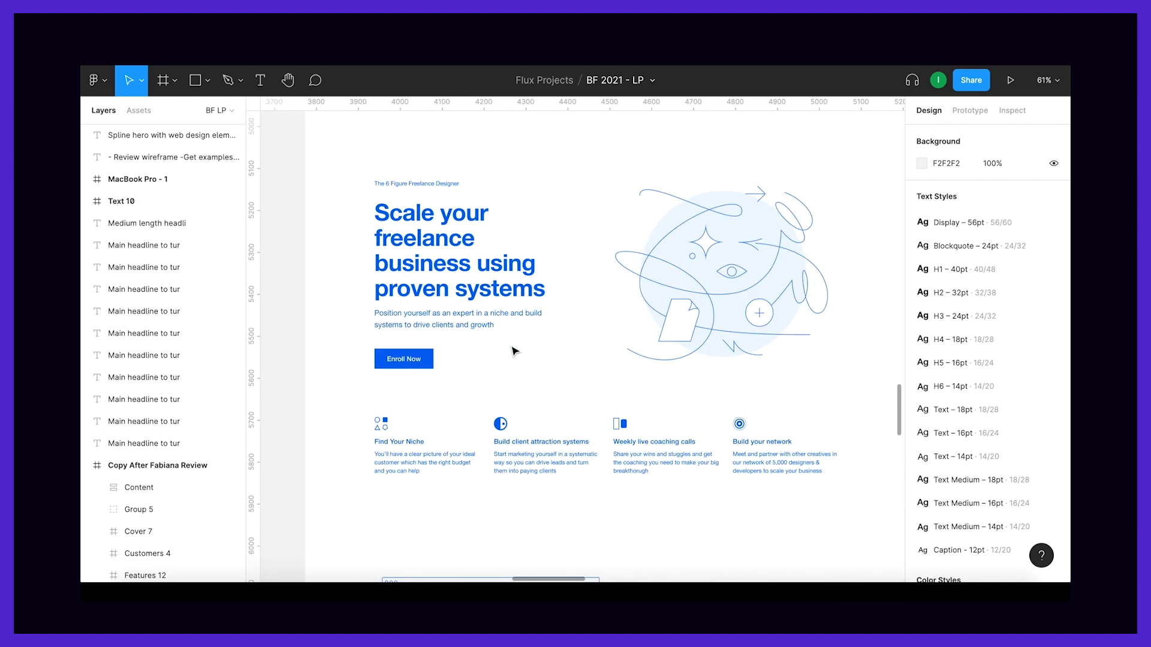
{"action": "scroll", "scroll_direction": "up", "scroll_amount": 3}
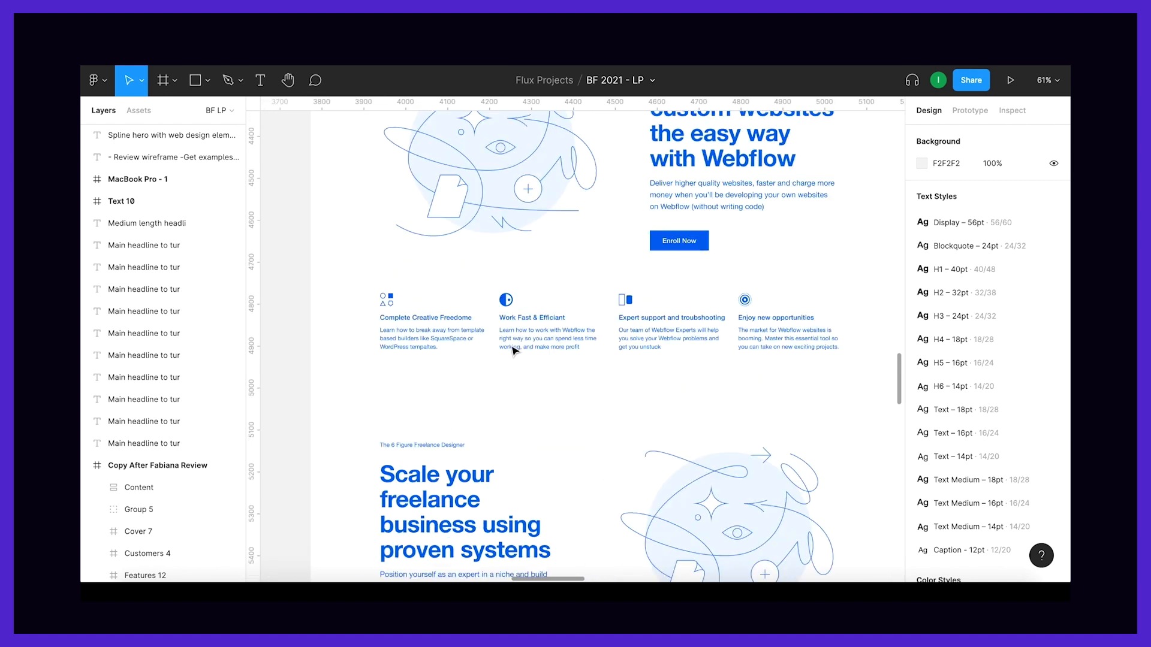
{"action": "left_click", "coordinate": [1012, 80]}
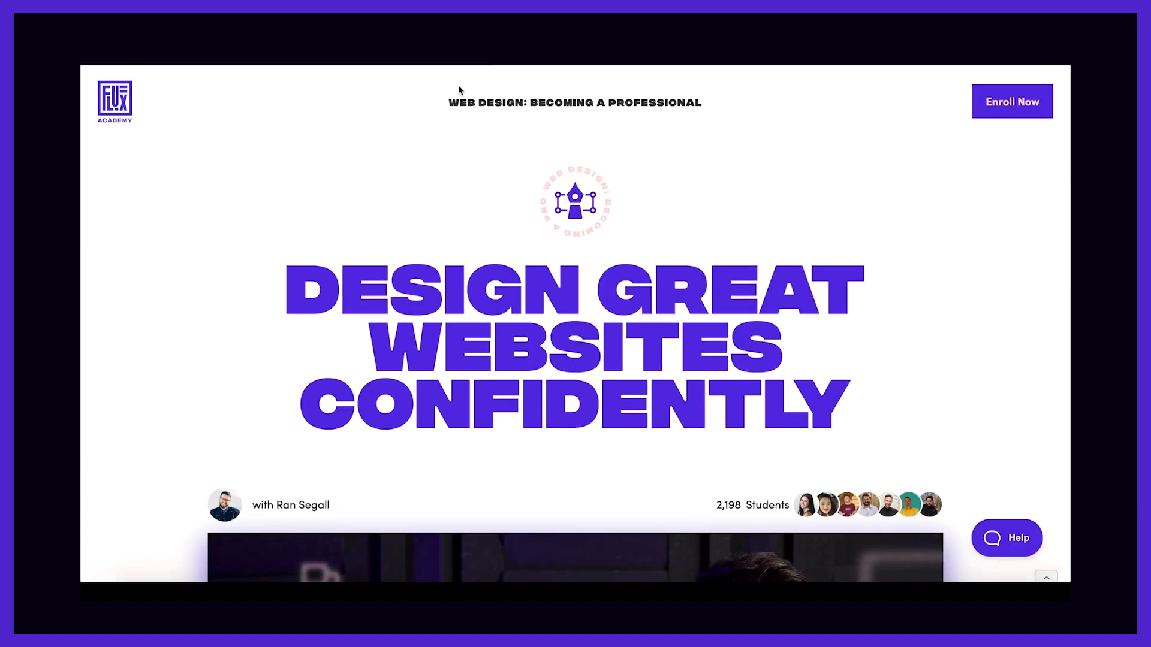
{"action": "scroll", "scroll_direction": "down", "scroll_amount": 3}
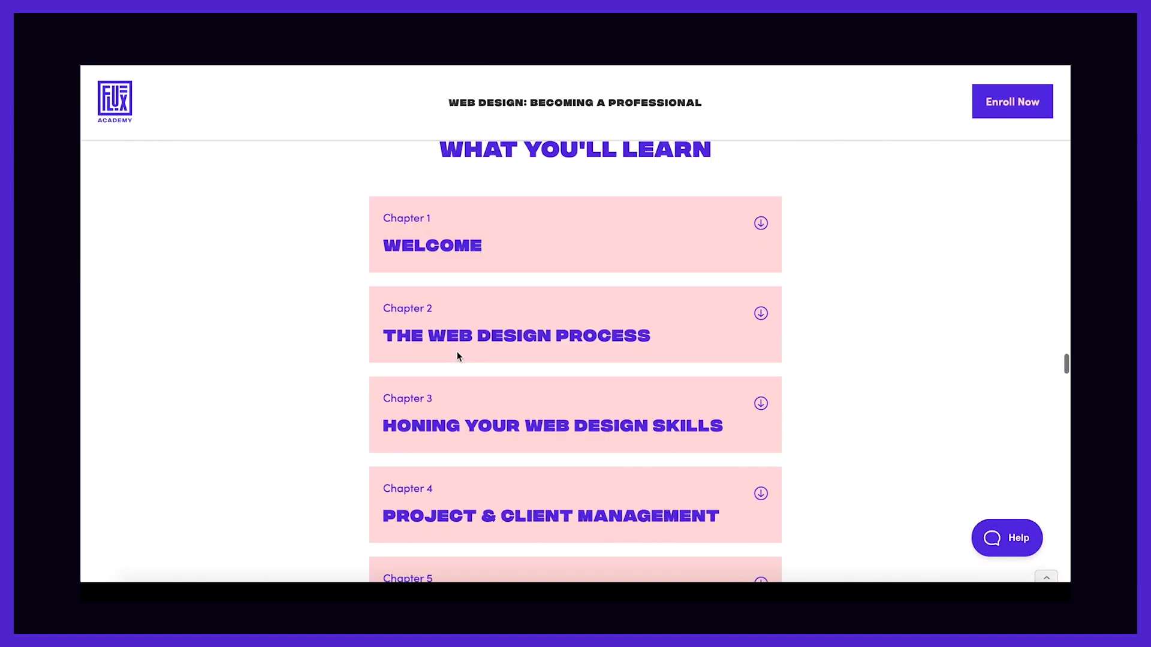